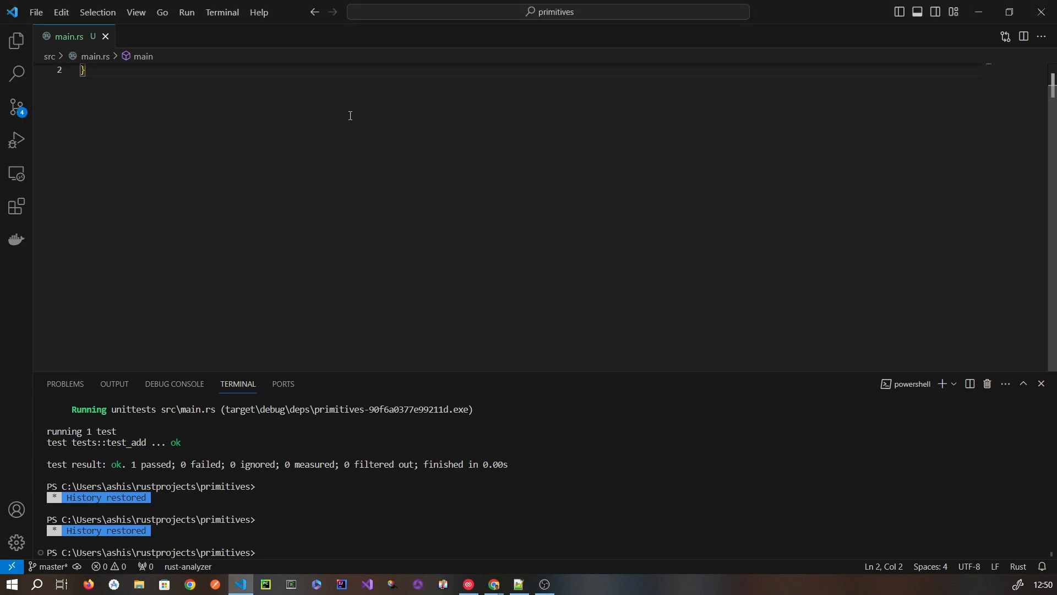
Write struct Resource { data: String } and begin an impl Resource block above main
{"action": "type", "text": "s"}
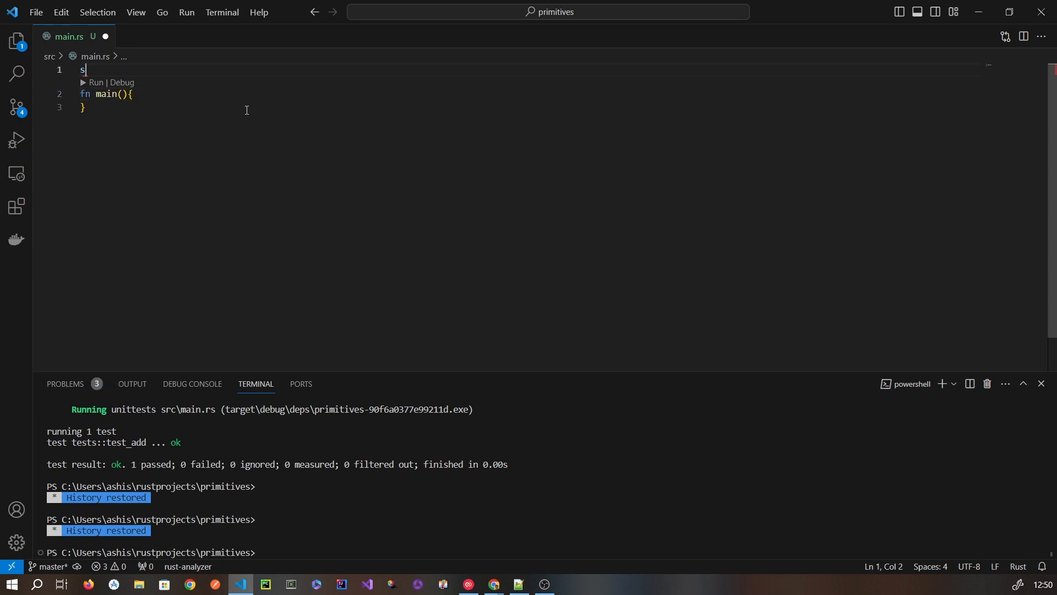
{"action": "type", "text": "truct Resouce{"}
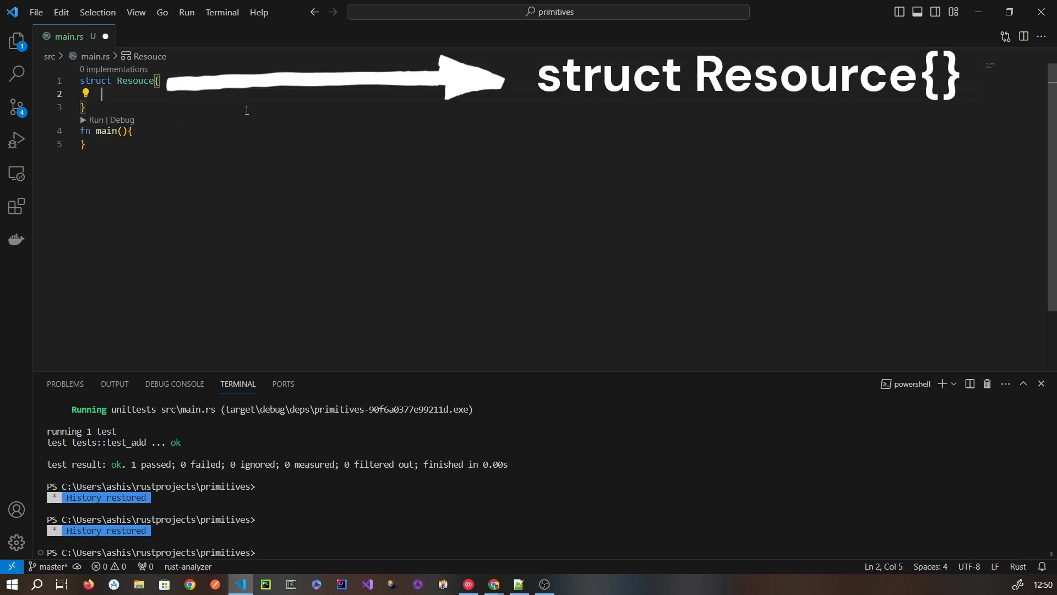
{"action": "type", "text": "data: String"}
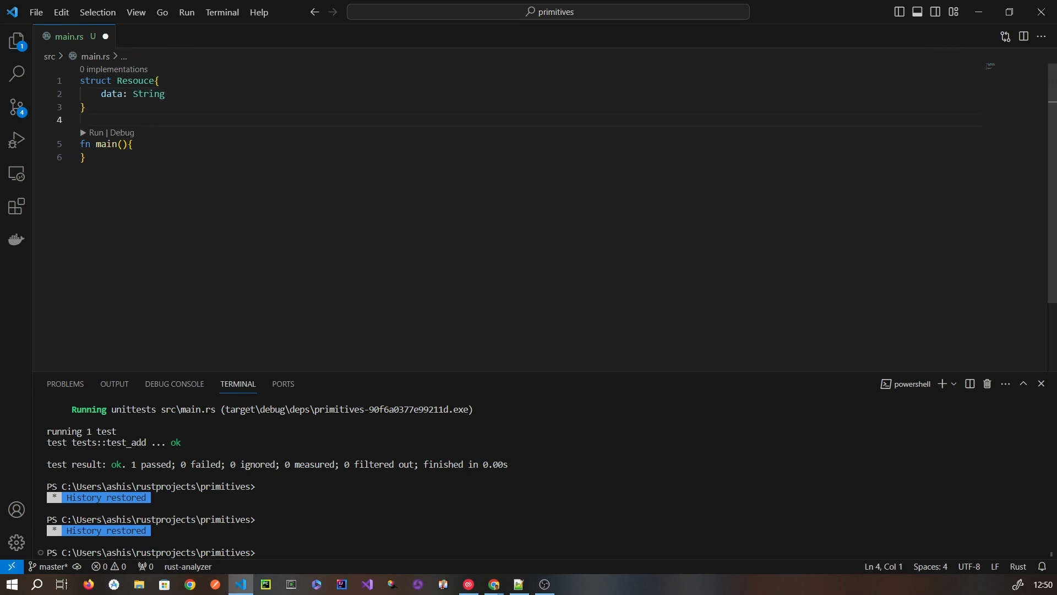
{"action": "type", "text": "impl Resource{"}
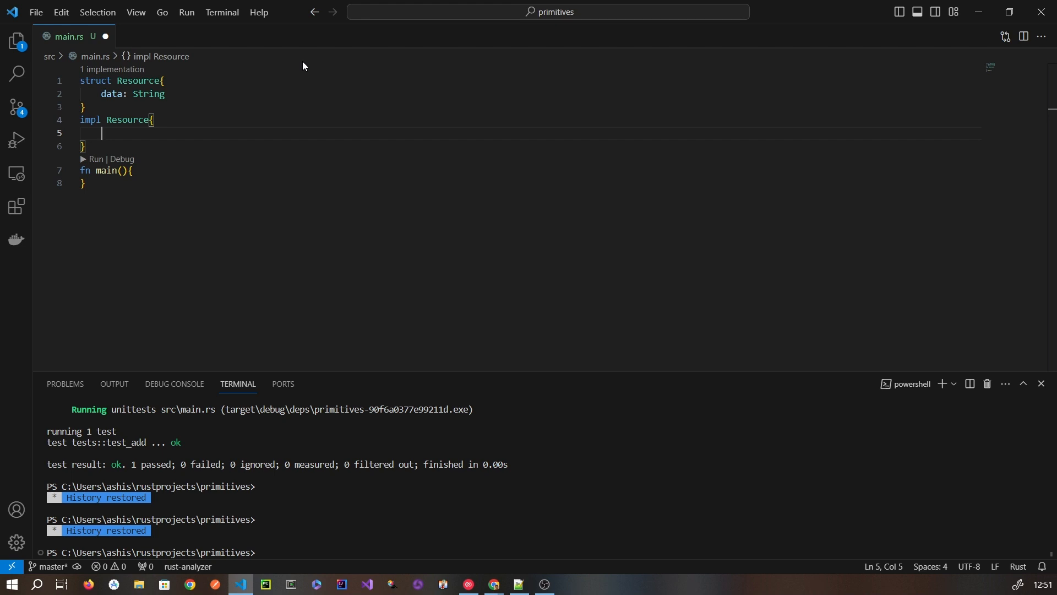
Declare fn new(data: &str) -> Resource inside impl Resource
{"action": "type", "text": "fn new"}
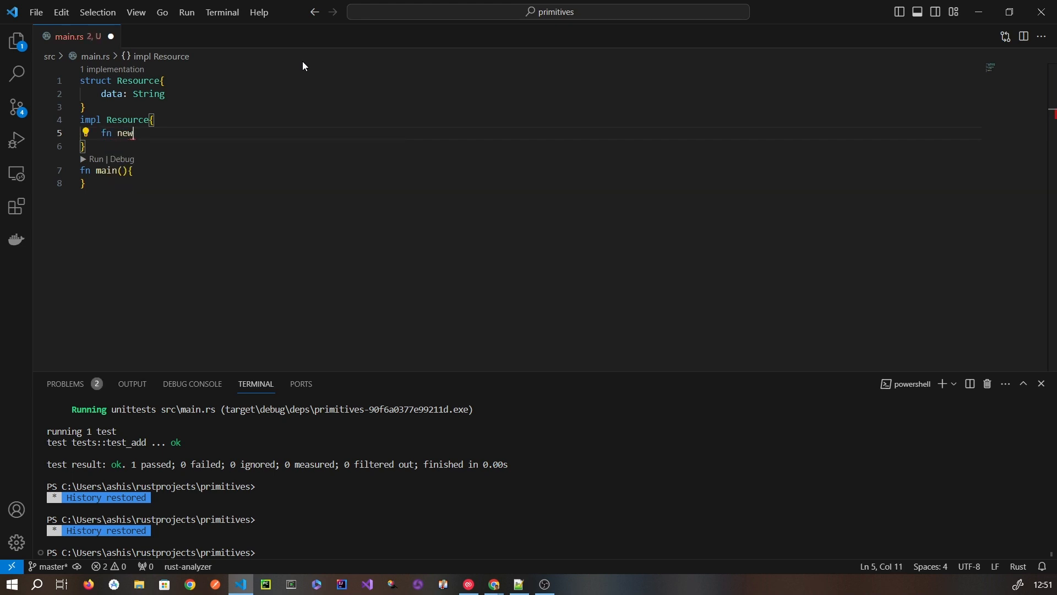
{"action": "type", "text": "(data: )"}
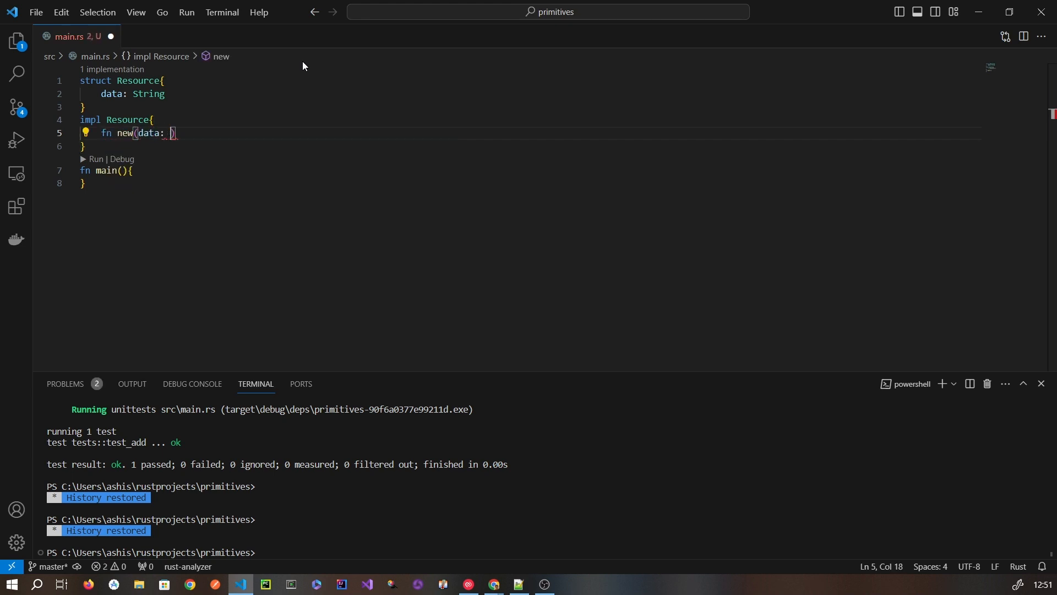
{"action": "type", "text": "&"}
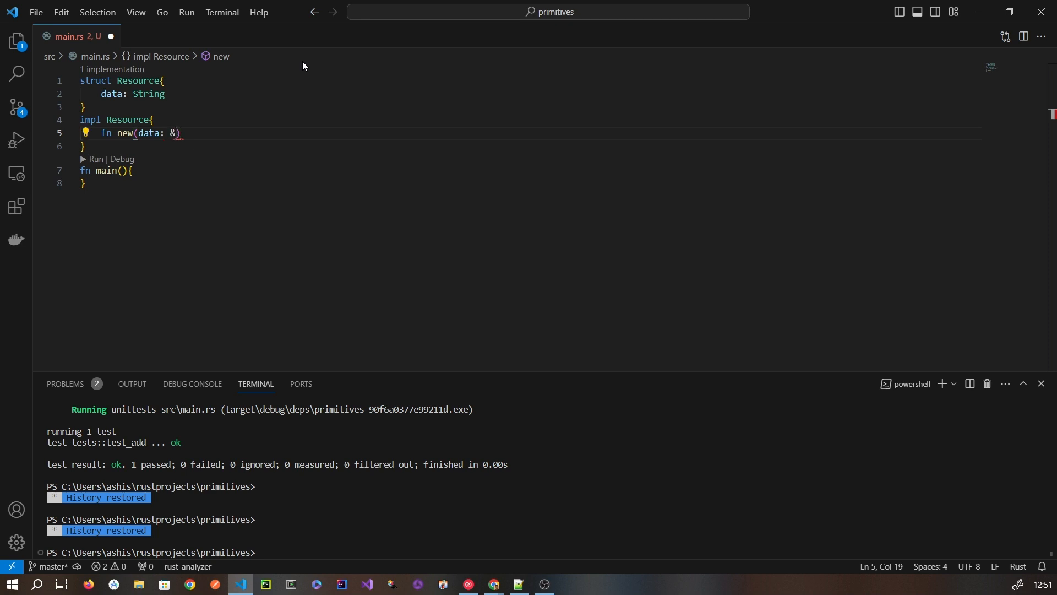
{"action": "type", "text": "str"}
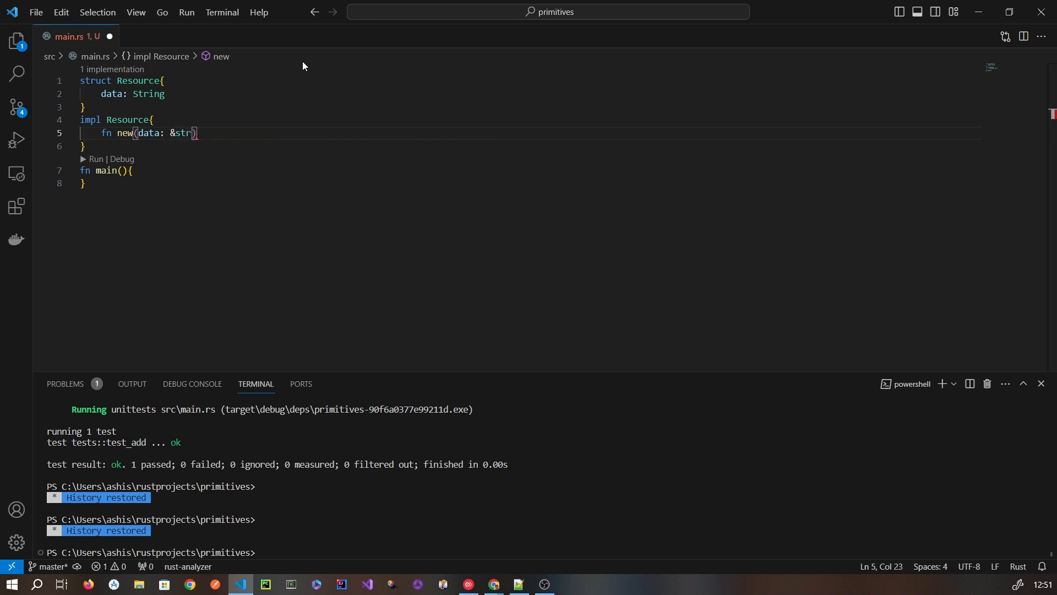
{"action": "type", "text": "-> Resource{"}
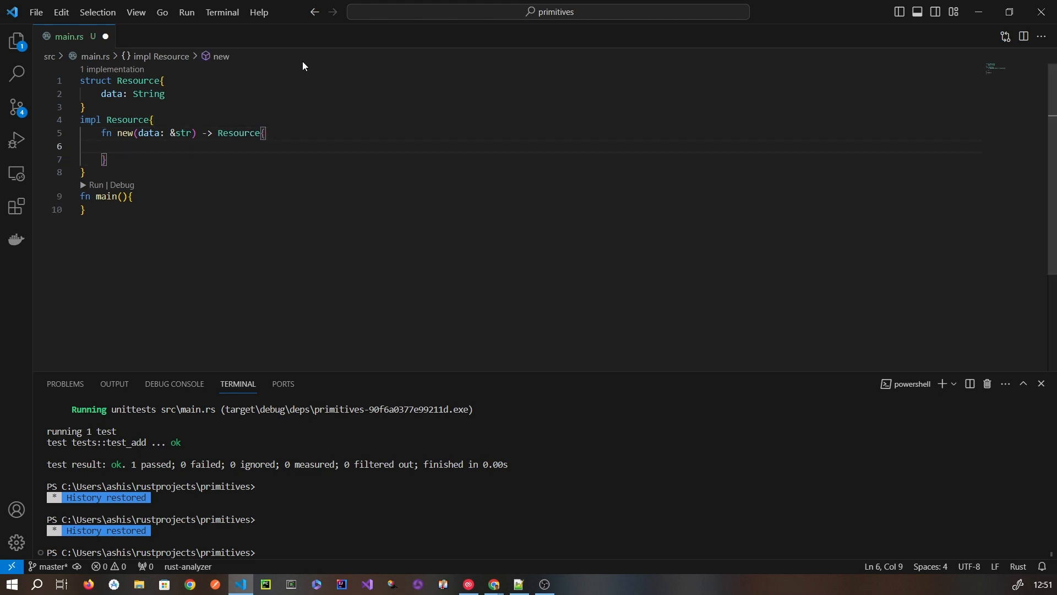
Have new print "Resource aquired : {}!!" with data and return Resource { data: String::from(data) }
{"action": "type", "text": "println!()"}
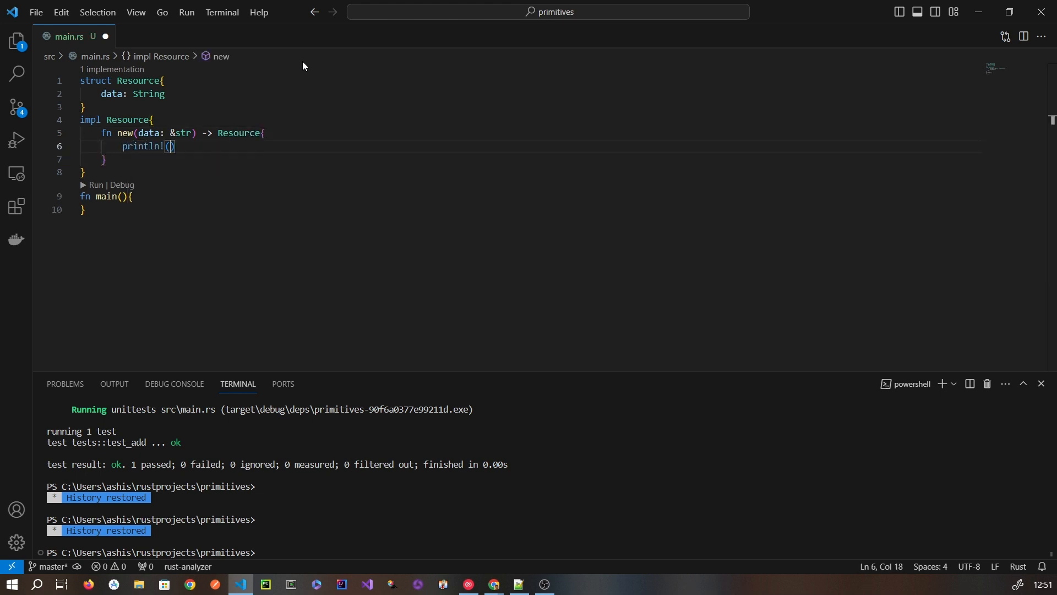
{"action": "type", "text": "\"R"}
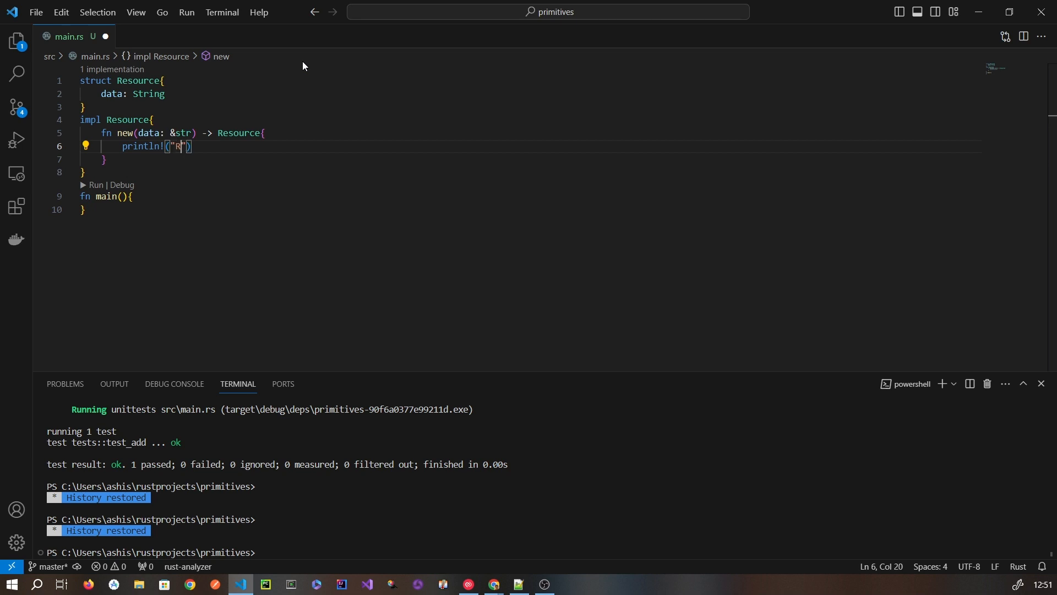
{"action": "type", "text": "esource"}
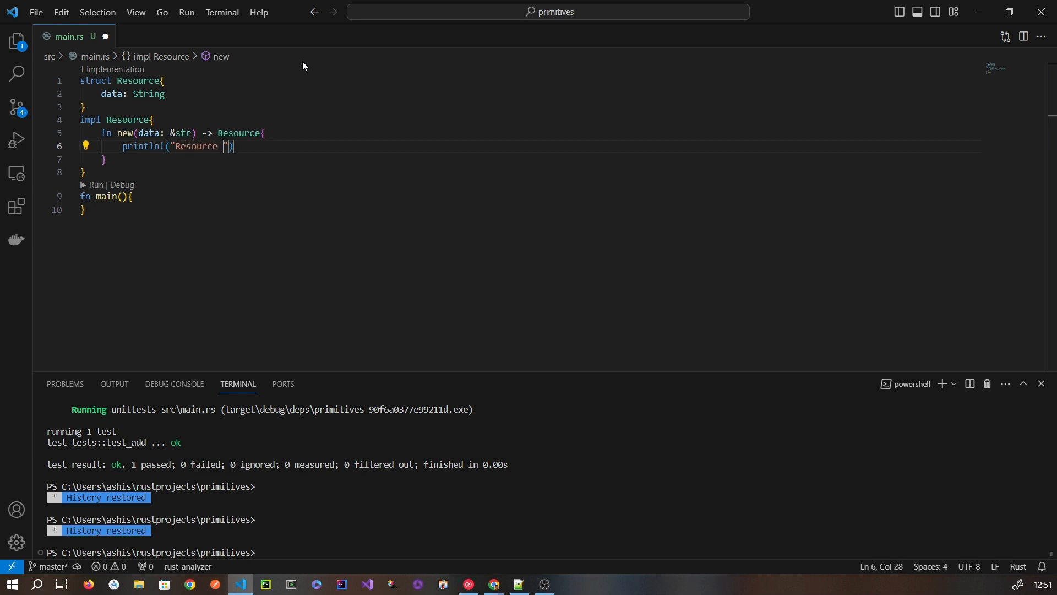
{"action": "type", "text": "aquired !!"}
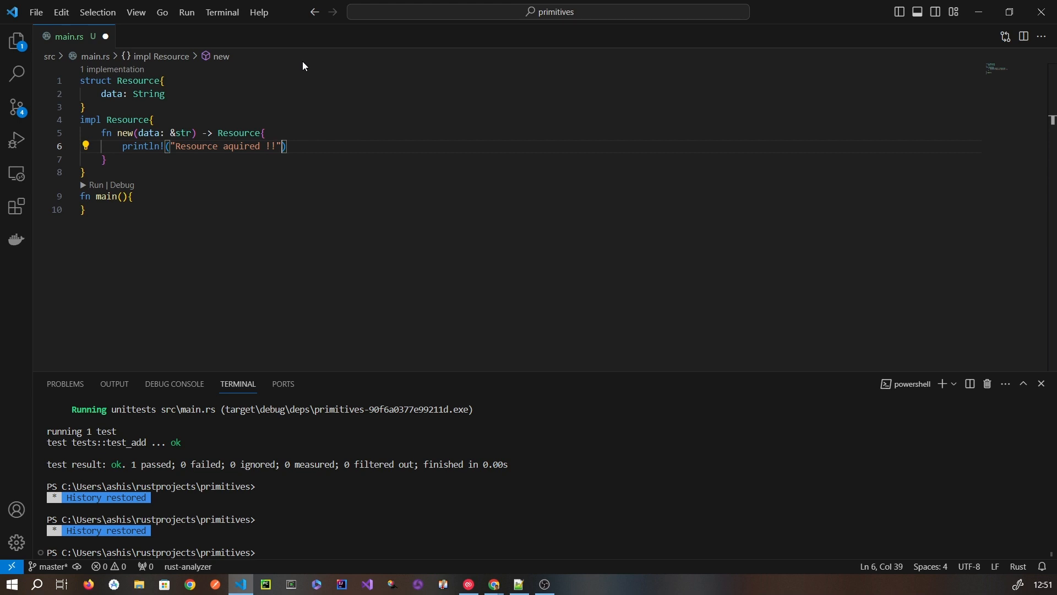
{"action": "type", "text": ": {}"}
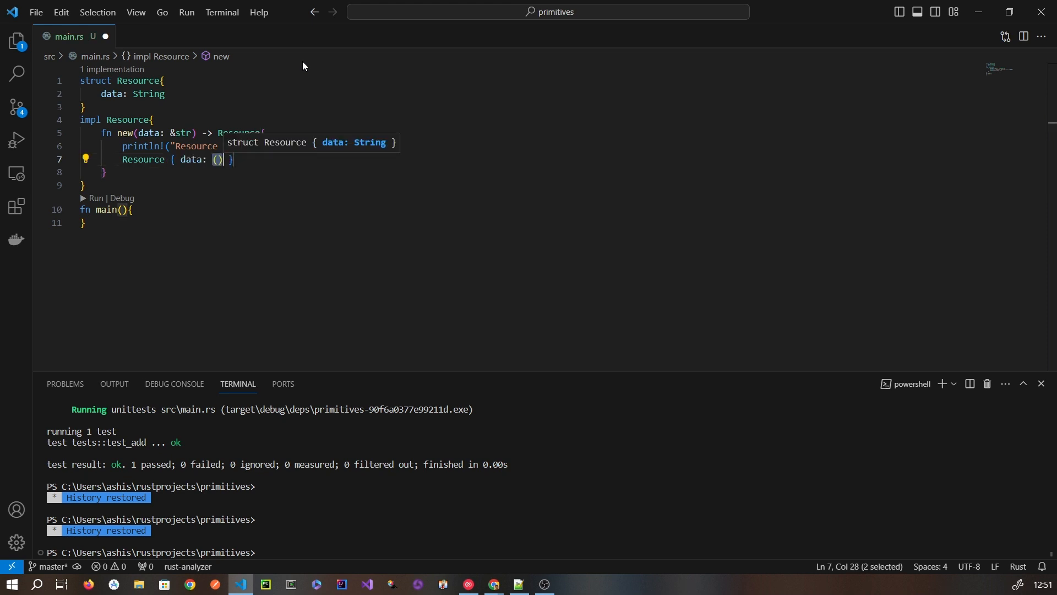
{"action": "type", "text": "data"}
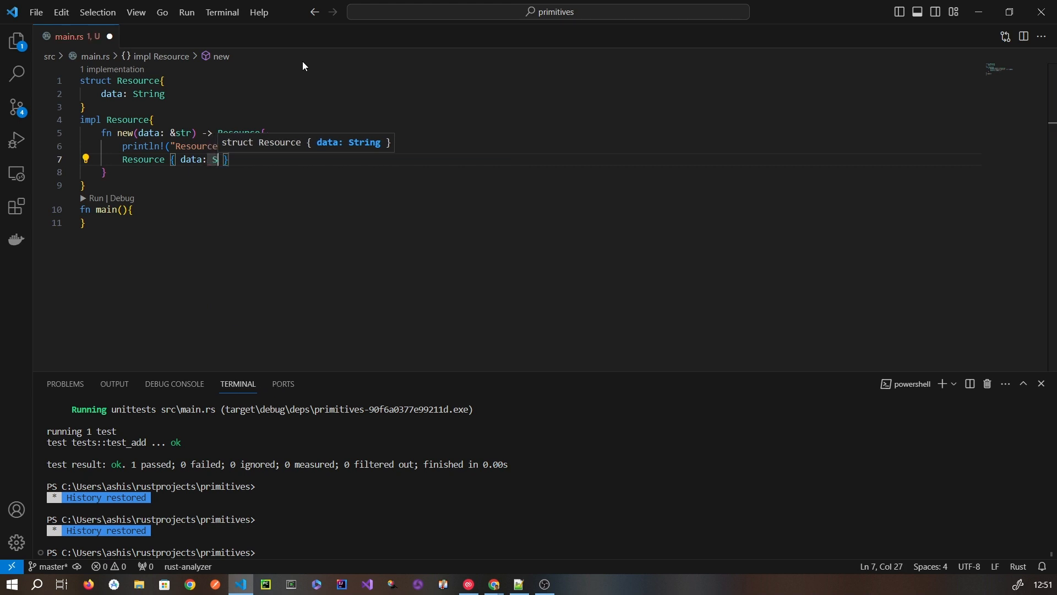
{"action": "type", "text": "tring::from"}
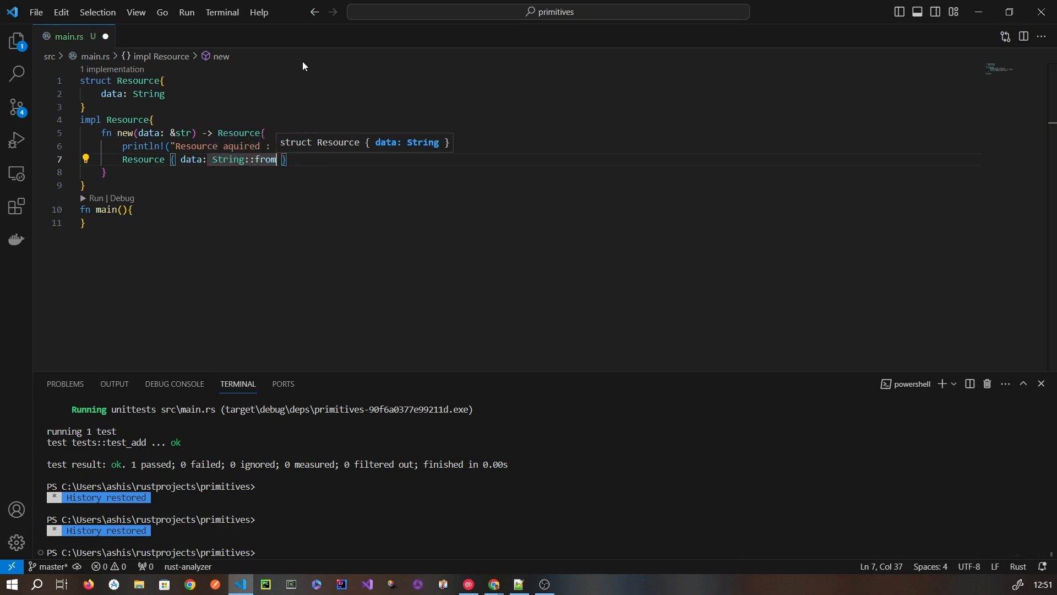
{"action": "type", "text": "(data"}
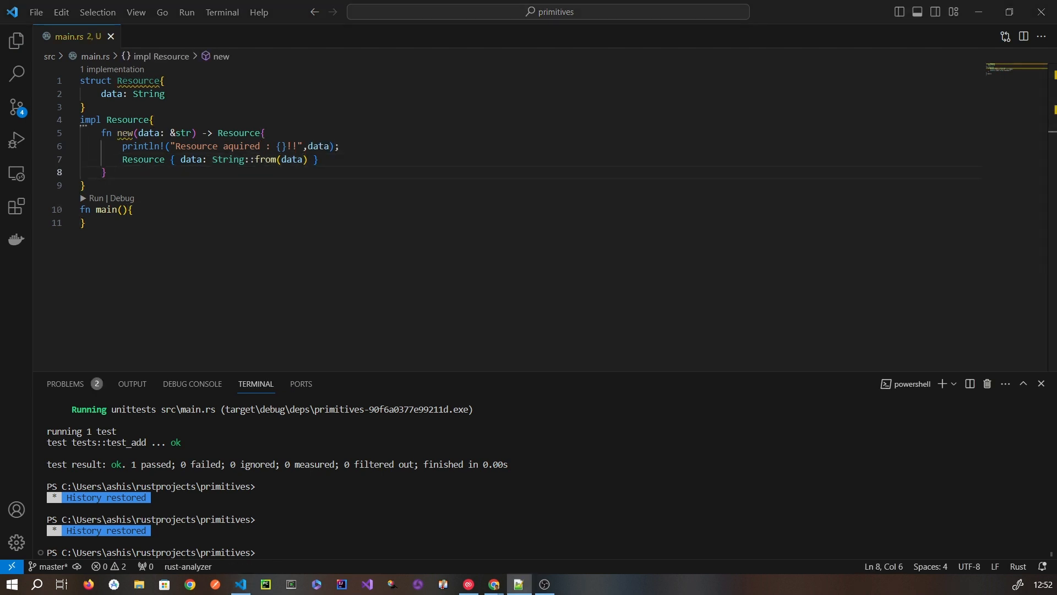
Add let res = Resource::new("Example Resource"); inside main
{"action": "key", "text": "Enter"}
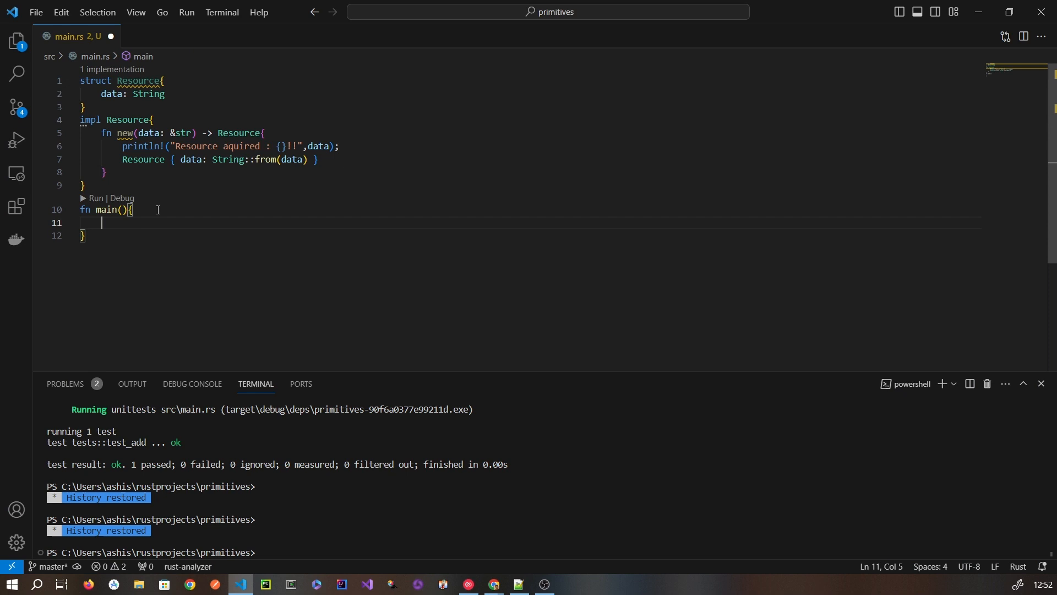
{"action": "type", "text": "let res = Res"}
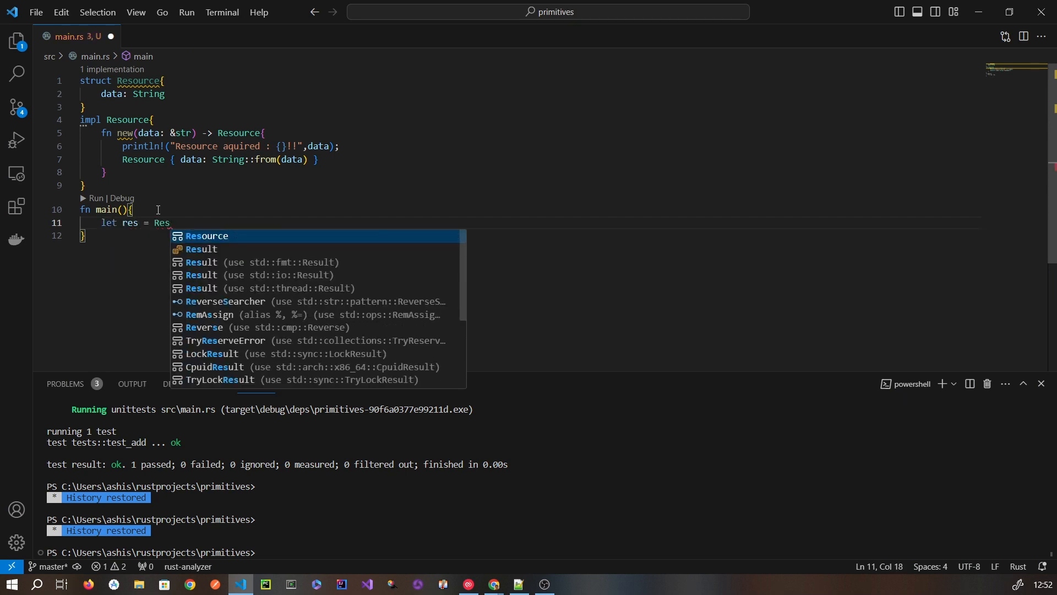
{"action": "type", "text": "ource::new(\"Example Resource\");"}
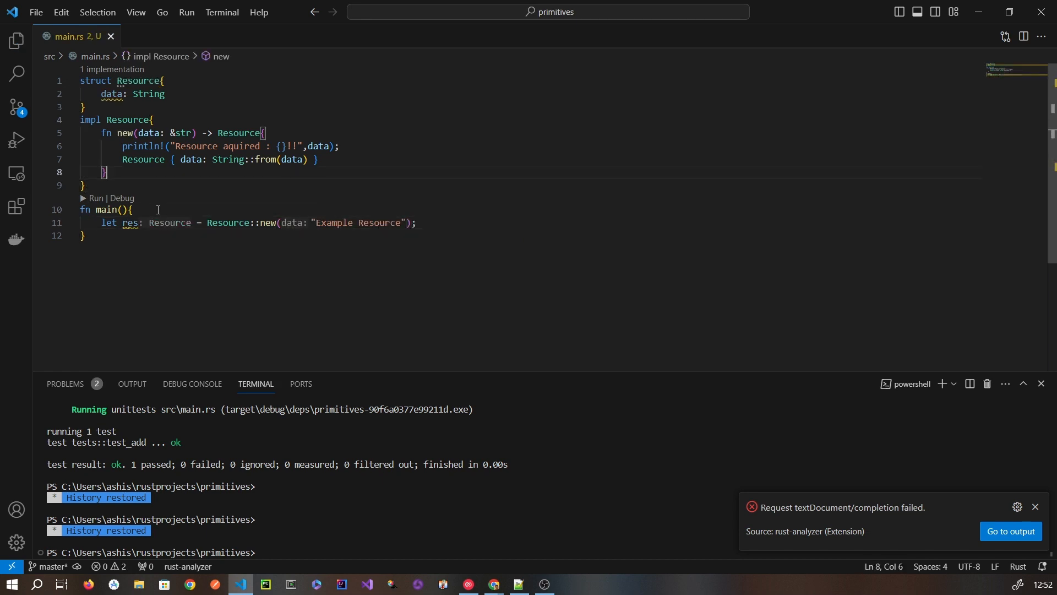
Write fn consume(&self) printing "Consuming resource: {}" with self.data
{"action": "type", "text": "fn"}
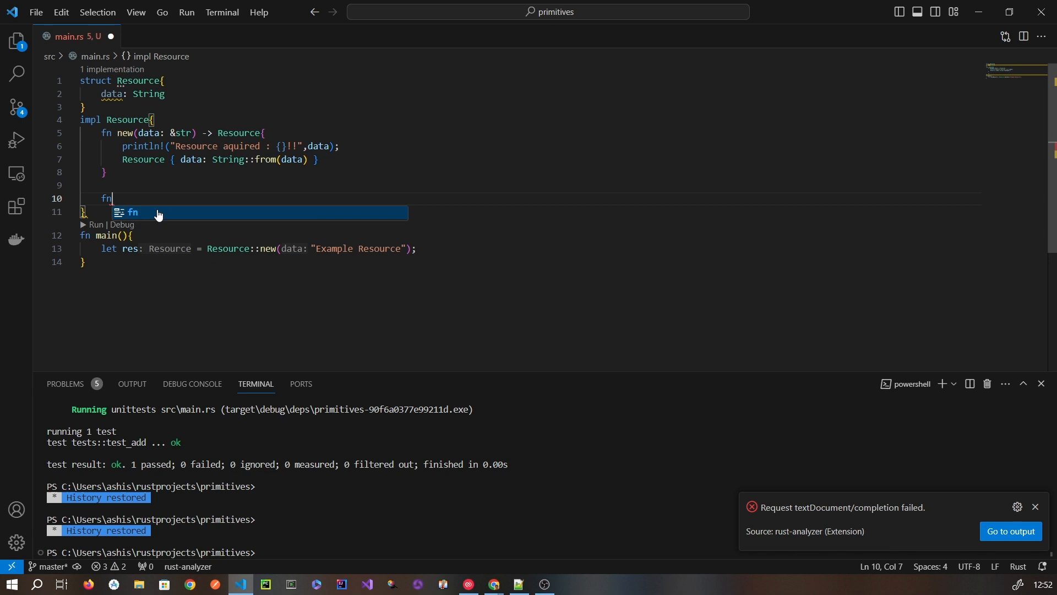
{"action": "type", "text": "consu"}
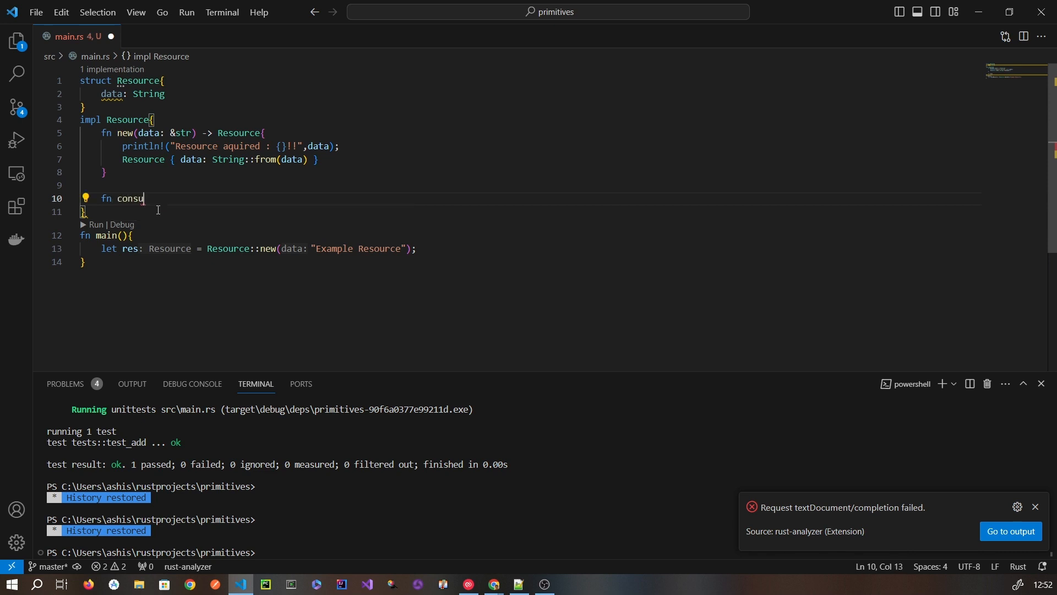
{"action": "type", "text": "me()"}
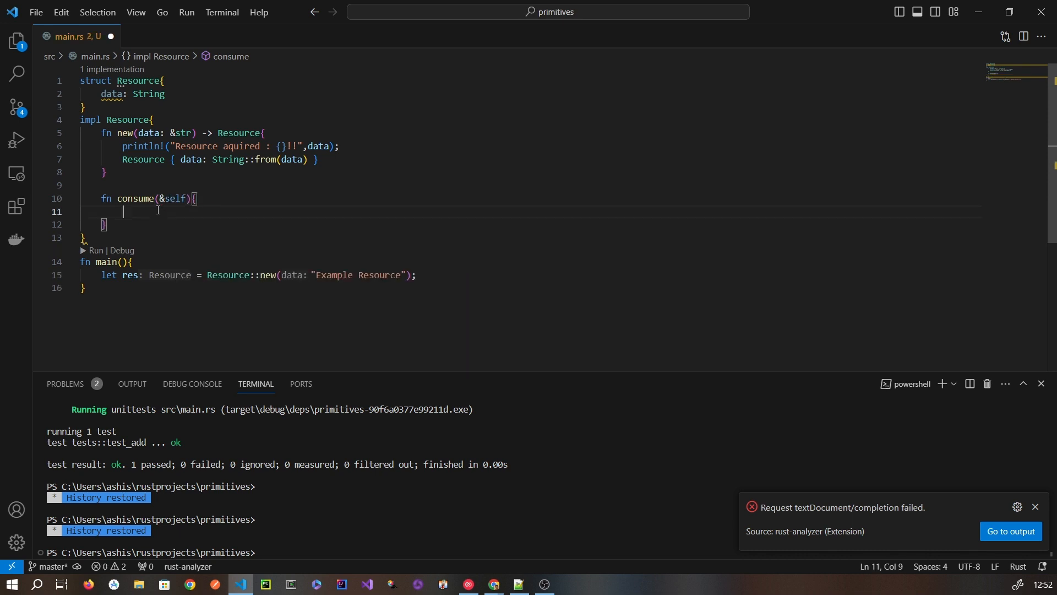
{"action": "type", "text": "println"}
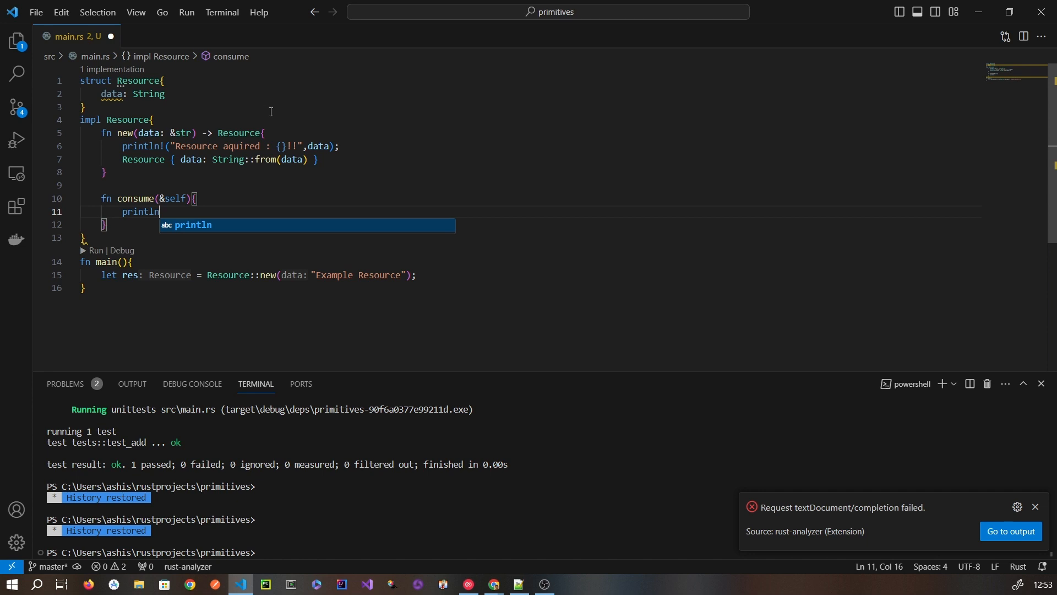
{"action": "type", "text": "!(\"Consuming resource: {}\","}
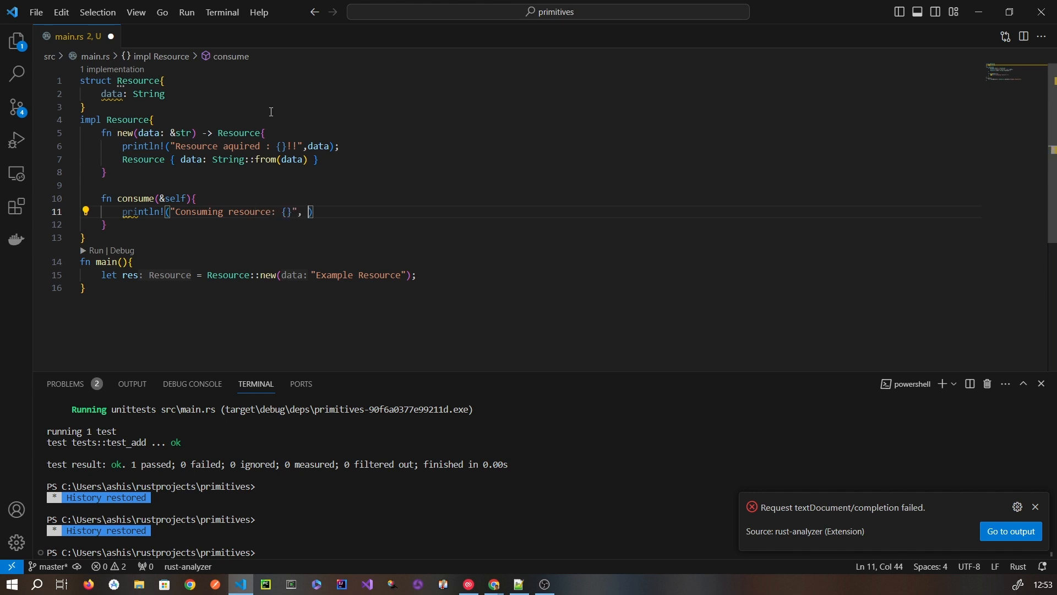
{"action": "type", "text": "self.d"}
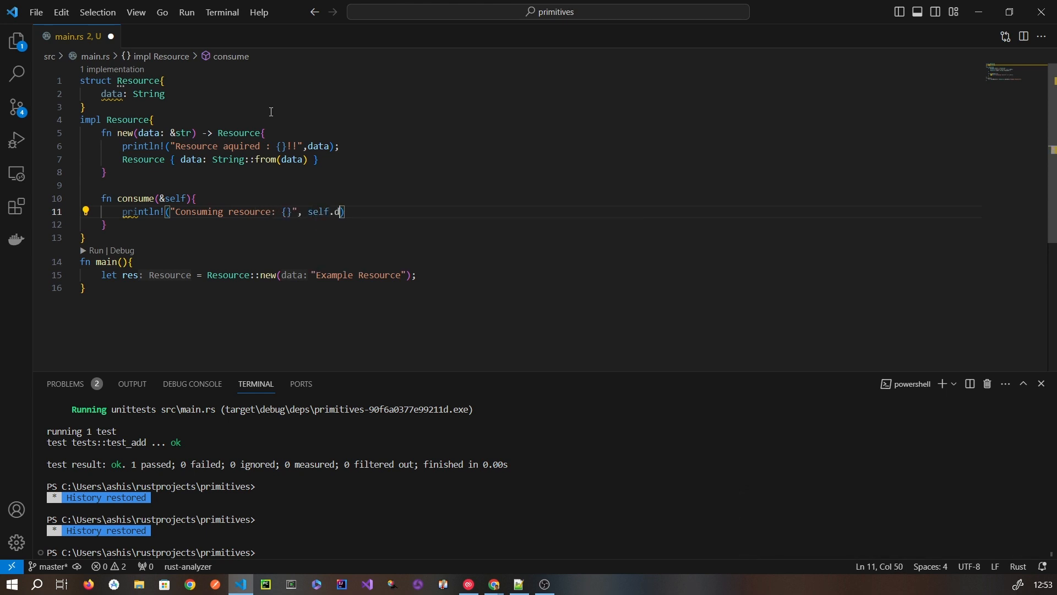
{"action": "type", "text": "ata);"}
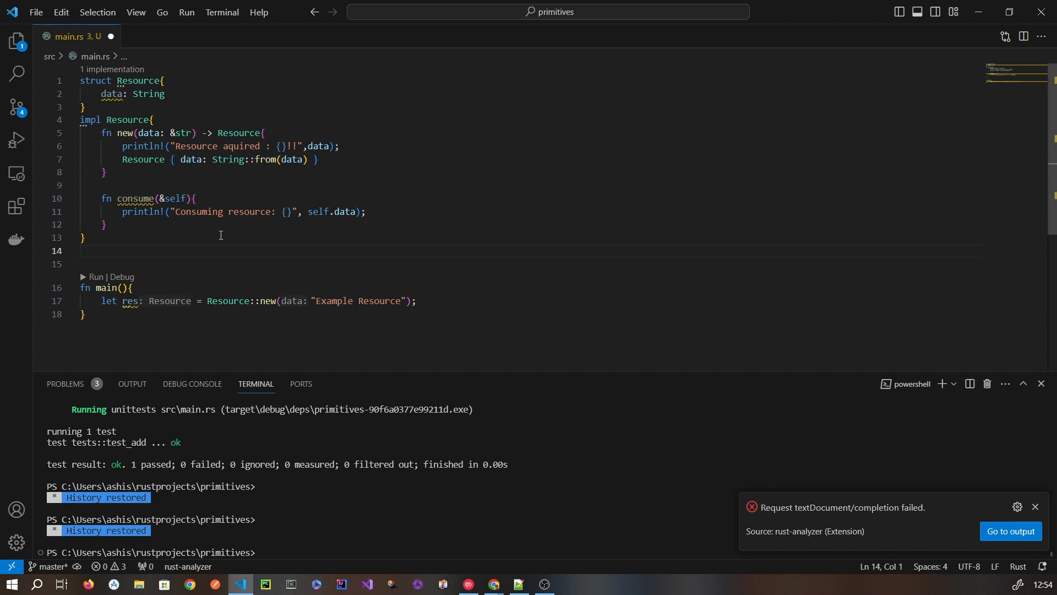
Start impl Drop for Resource with a fn drop(&mut self) body
{"action": "type", "text": "impl Drop for"}
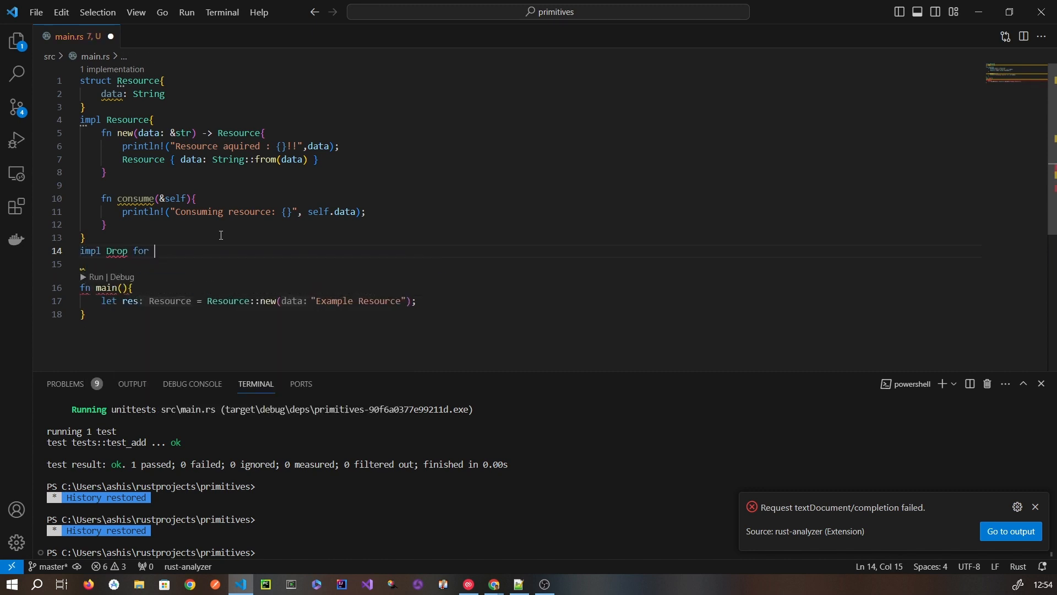
{"action": "type", "text": "Resource"}
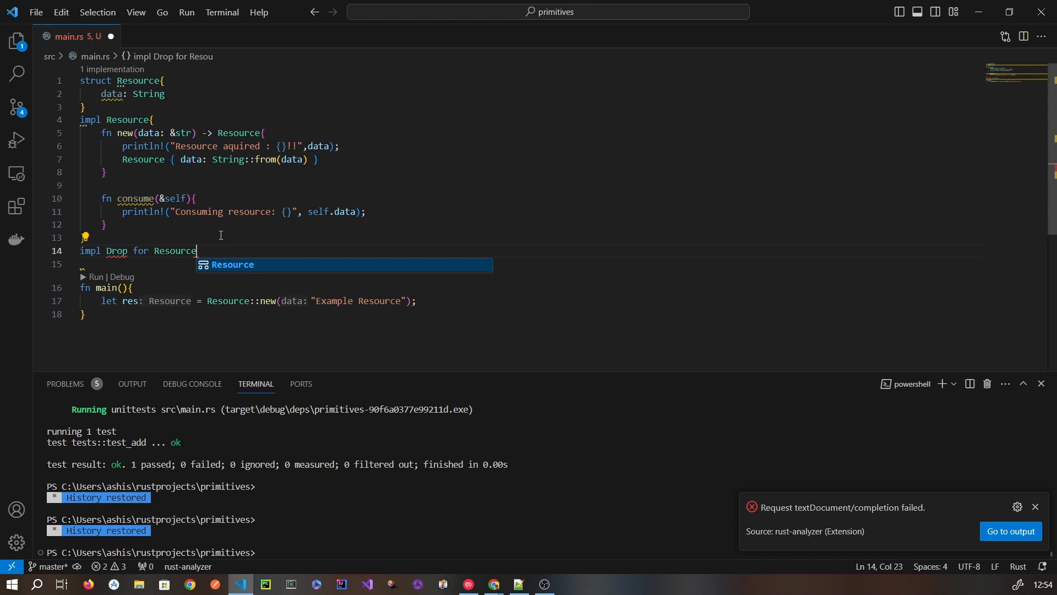
{"action": "type", "text": "{}"}
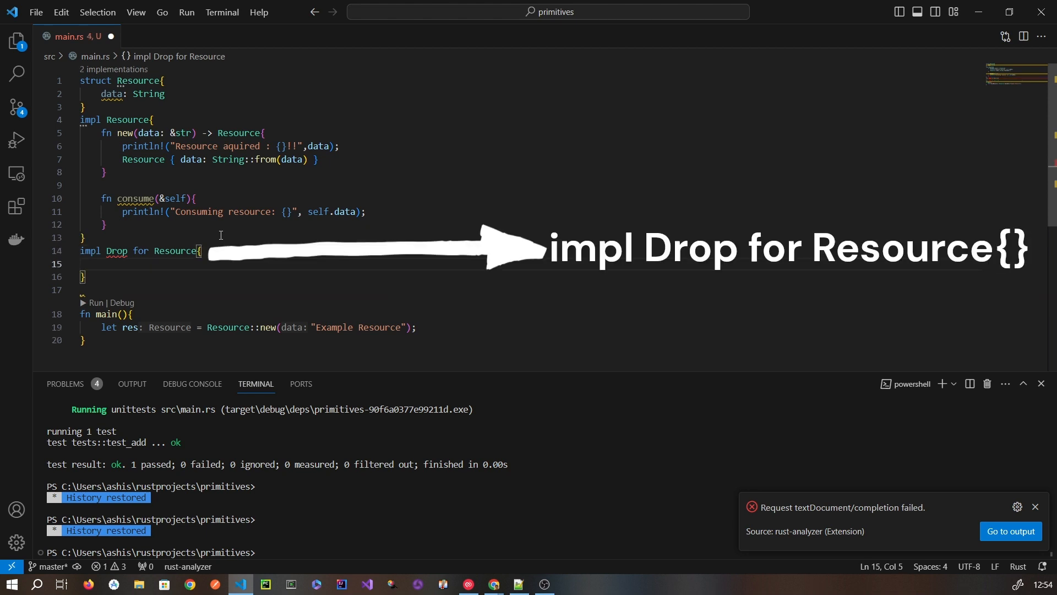
{"action": "type", "text": "fn drop"}
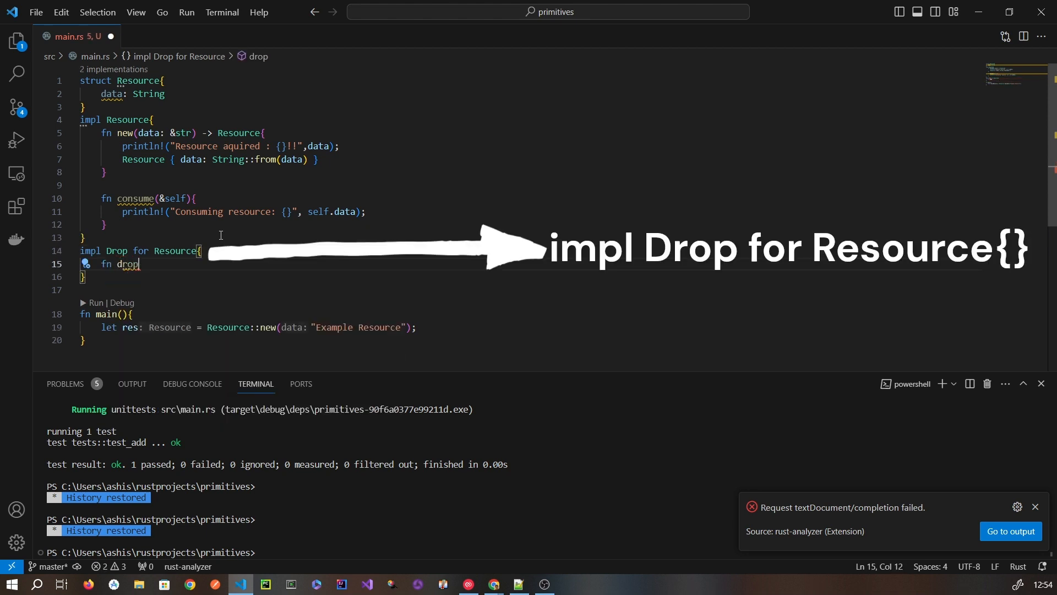
{"action": "type", "text": "()"}
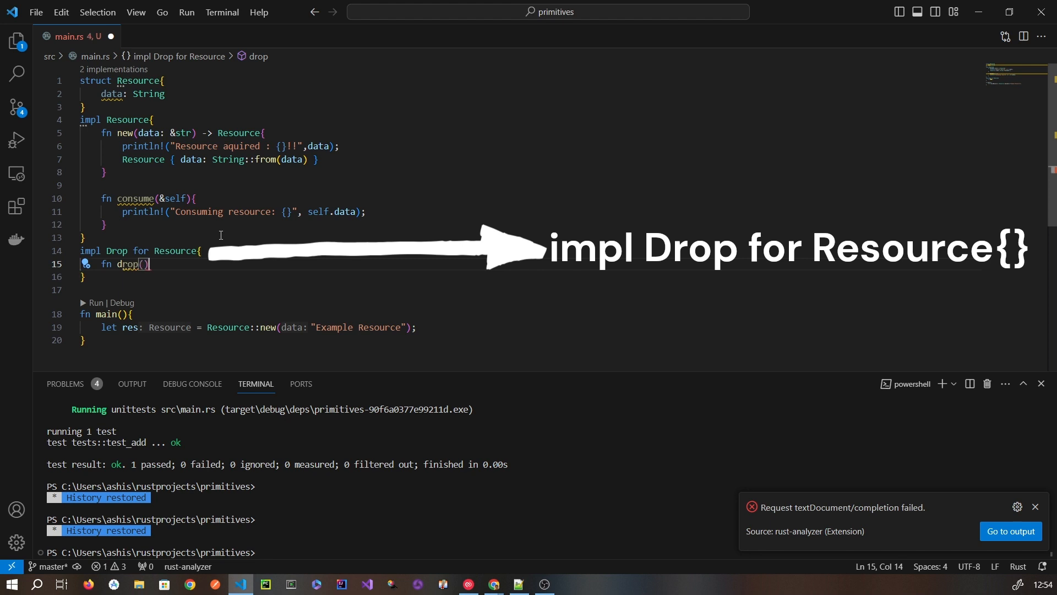
{"action": "type", "text": "&mut sel"}
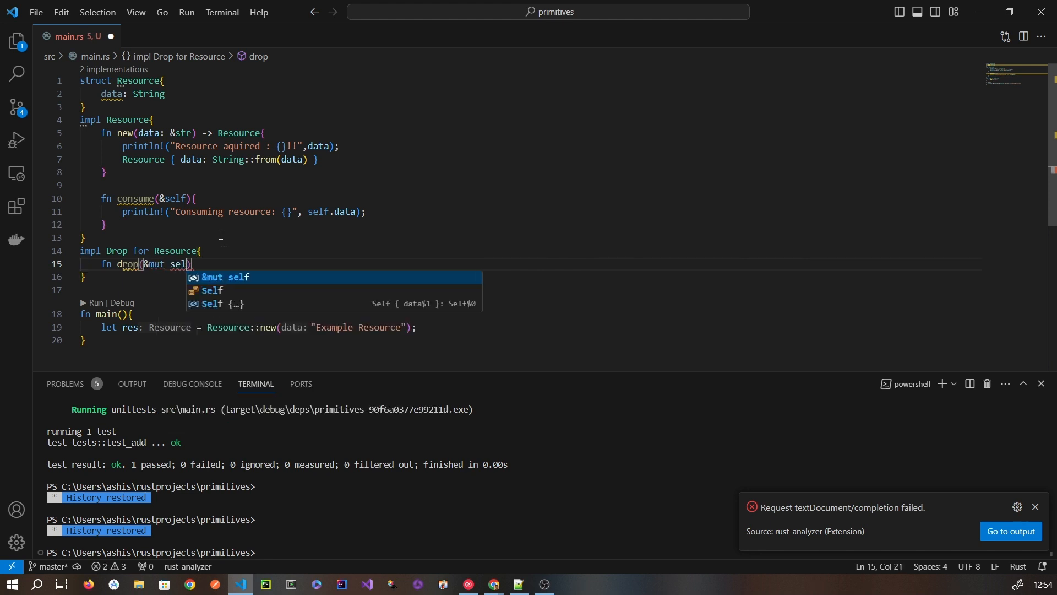
{"action": "type", "text": "{"}
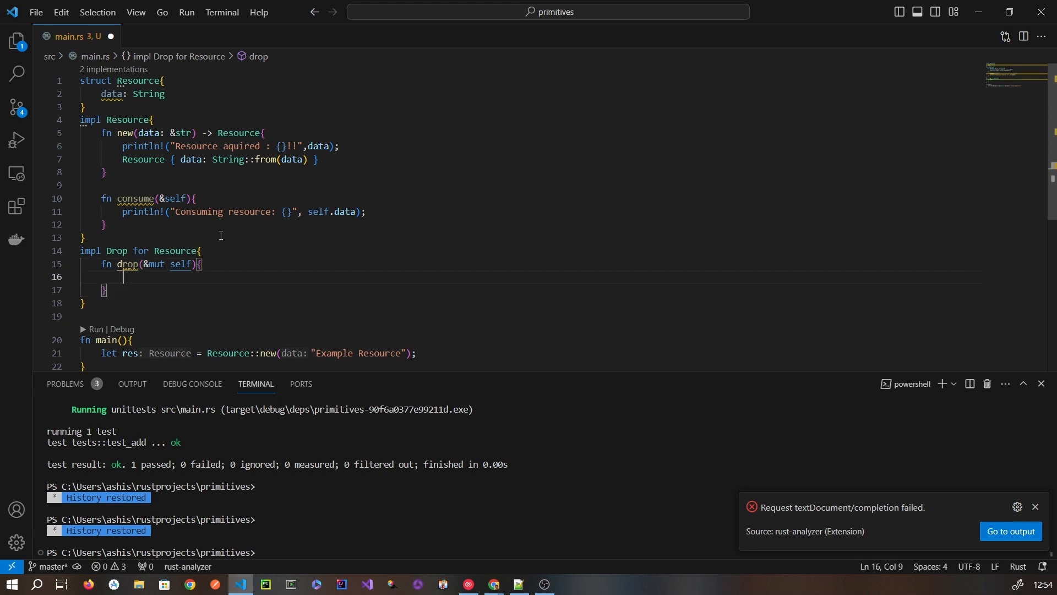
Have drop print "Resource is release: {}" with self.data
{"action": "type", "text": "println!"}
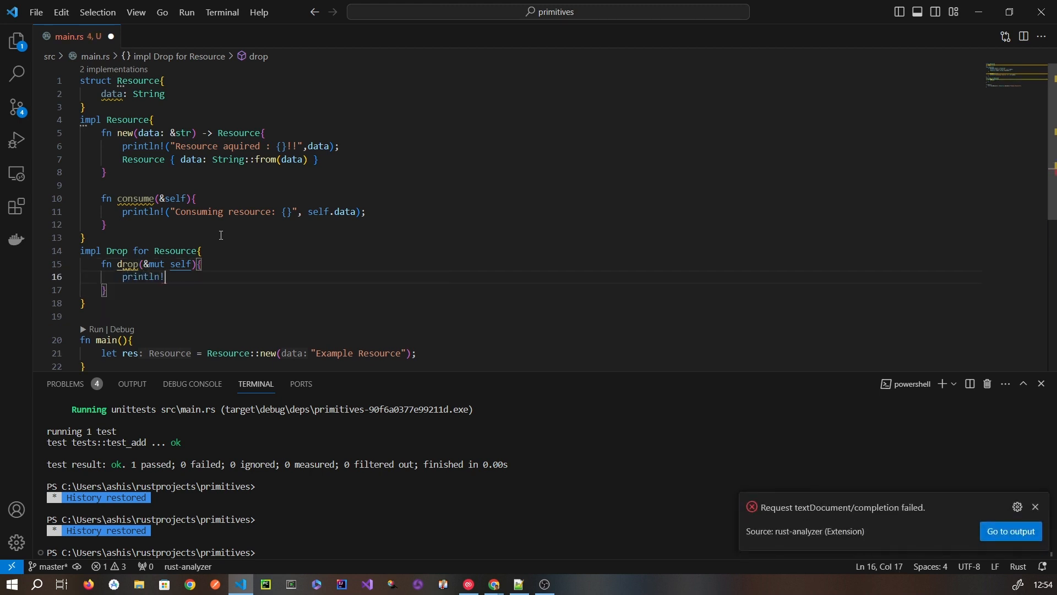
{"action": "type", "text": "(\"\");"}
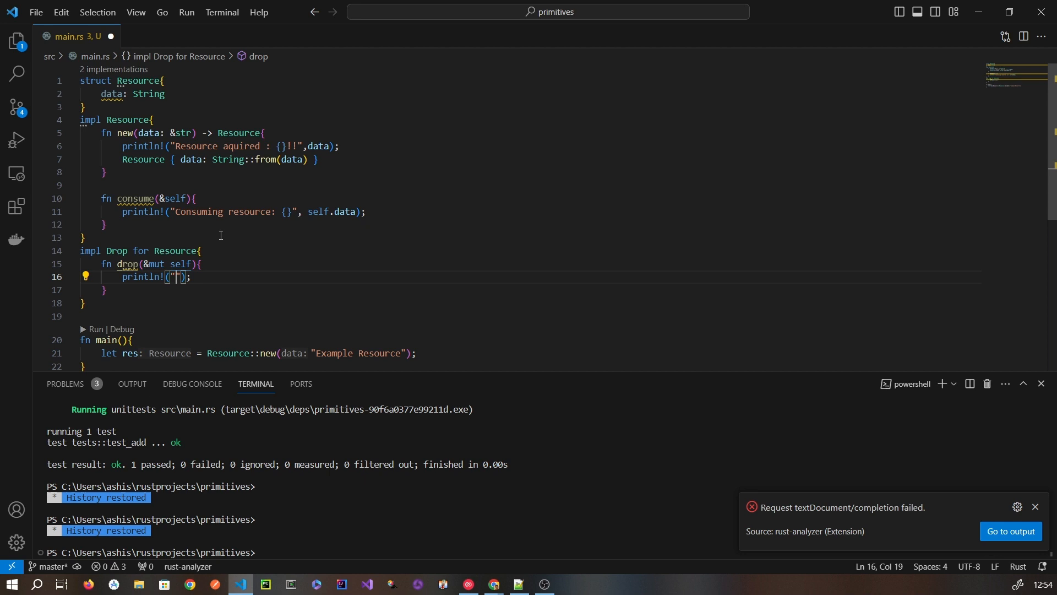
{"action": "type", "text": "Resource is release: {"}
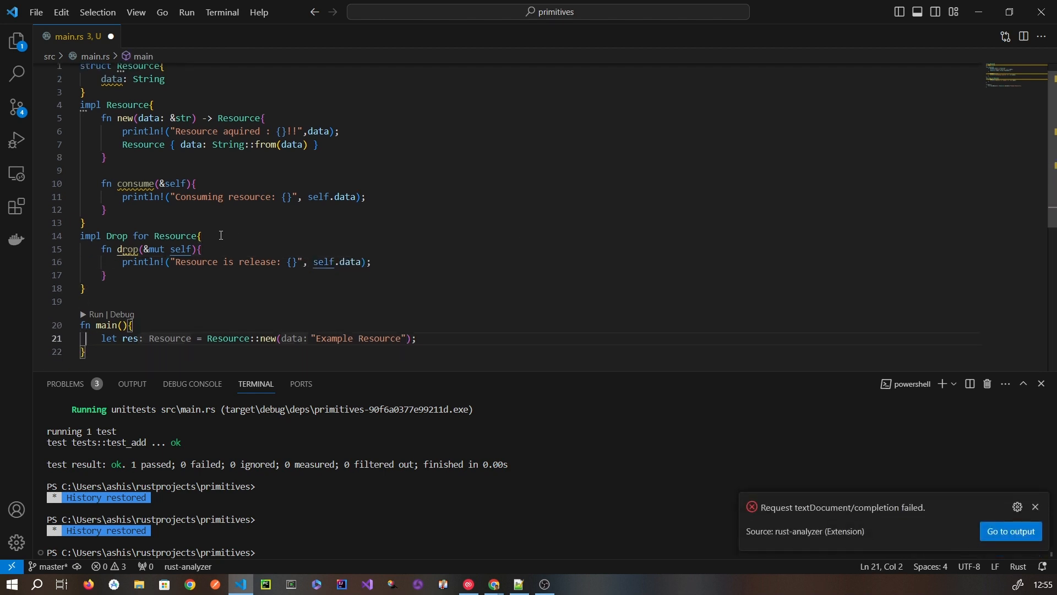
Call res.consume(); in main, then run to show the acquire, consume and release messages
{"action": "type", "text": "r"}
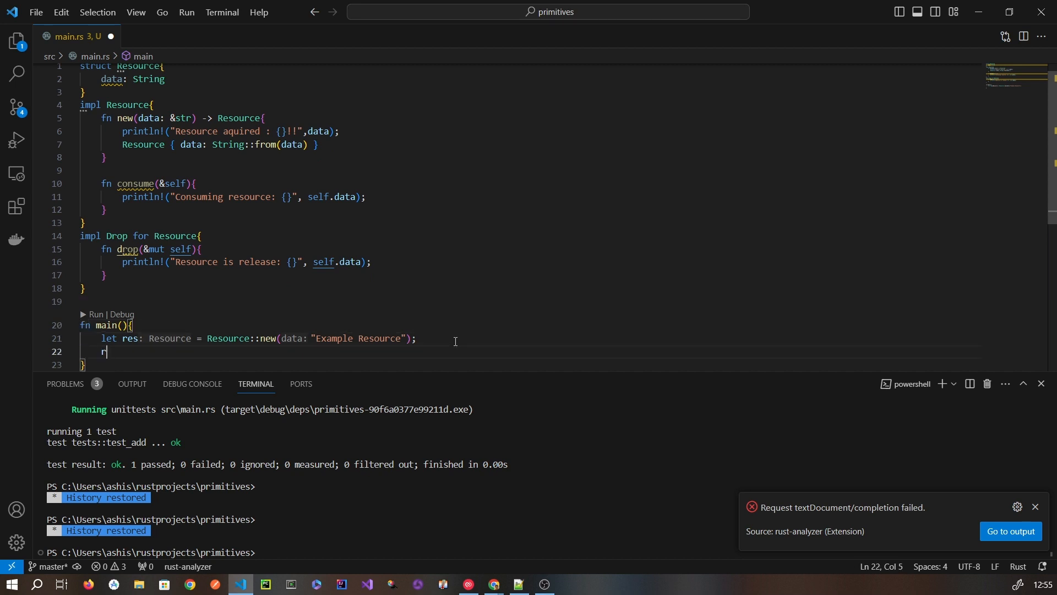
{"action": "type", "text": "es.consume();"}
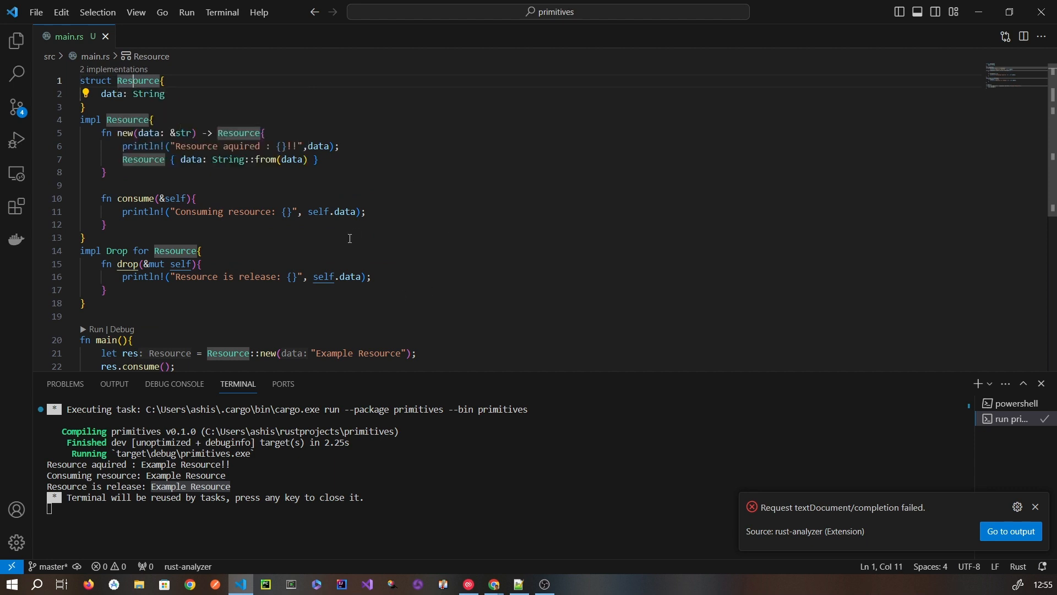
{"action": "double_click", "coordinate": [125, 133]}
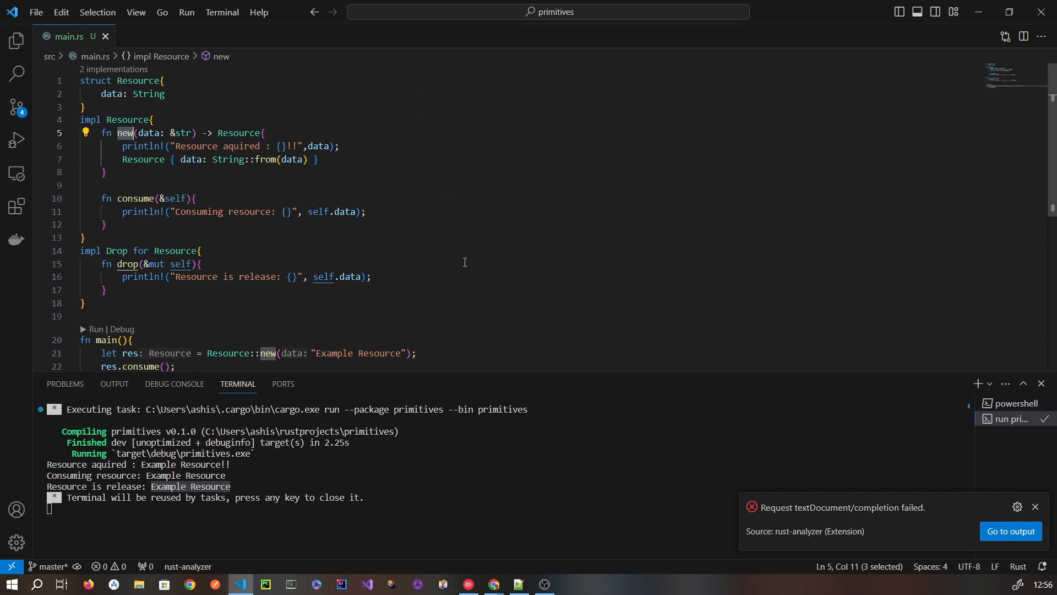
{"action": "double_click", "coordinate": [116, 251]}
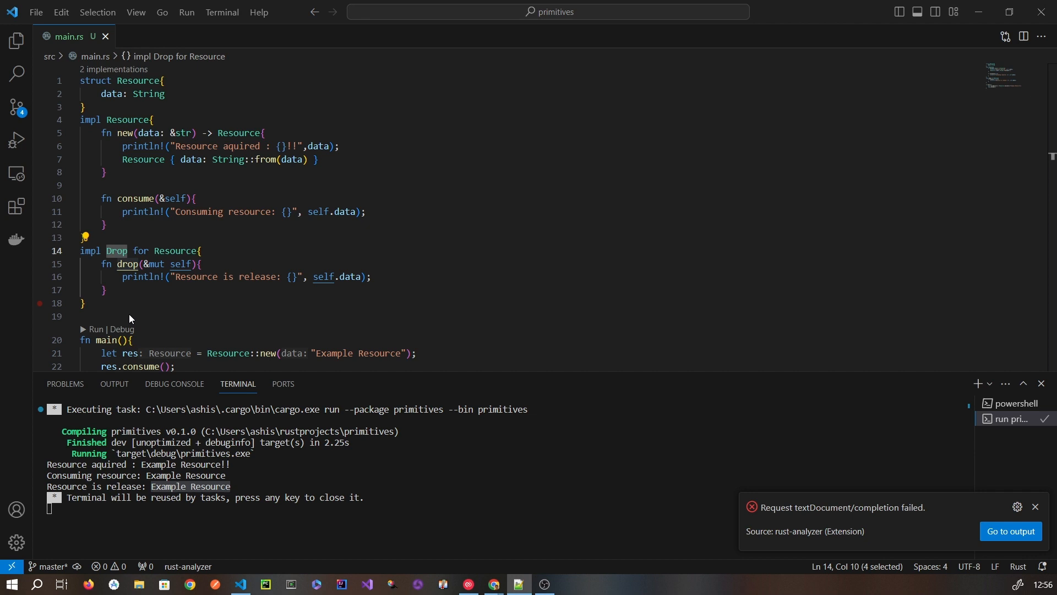
{"action": "left_click", "coordinate": [135, 340]}
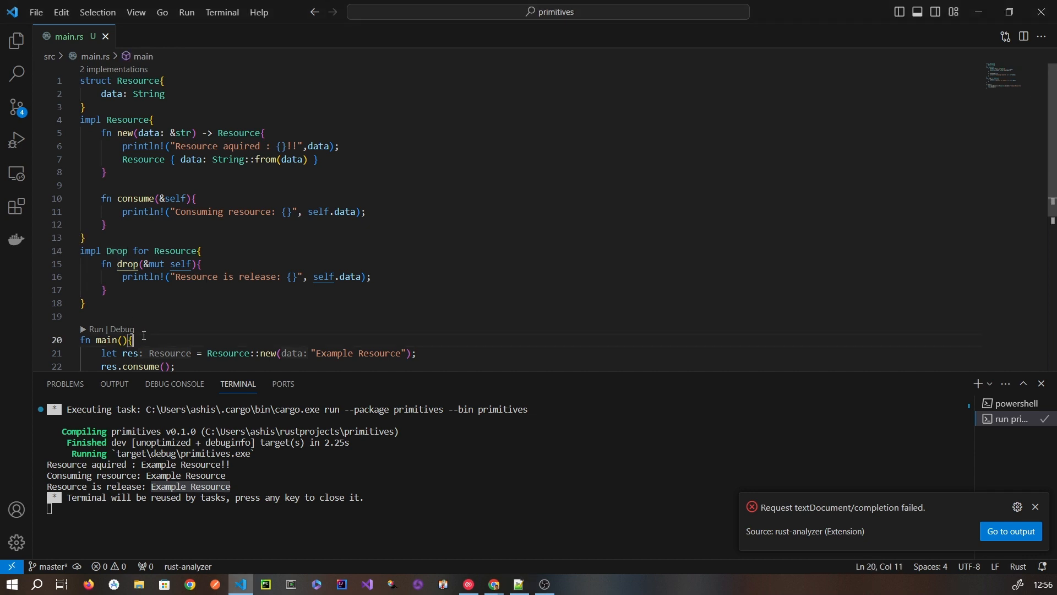